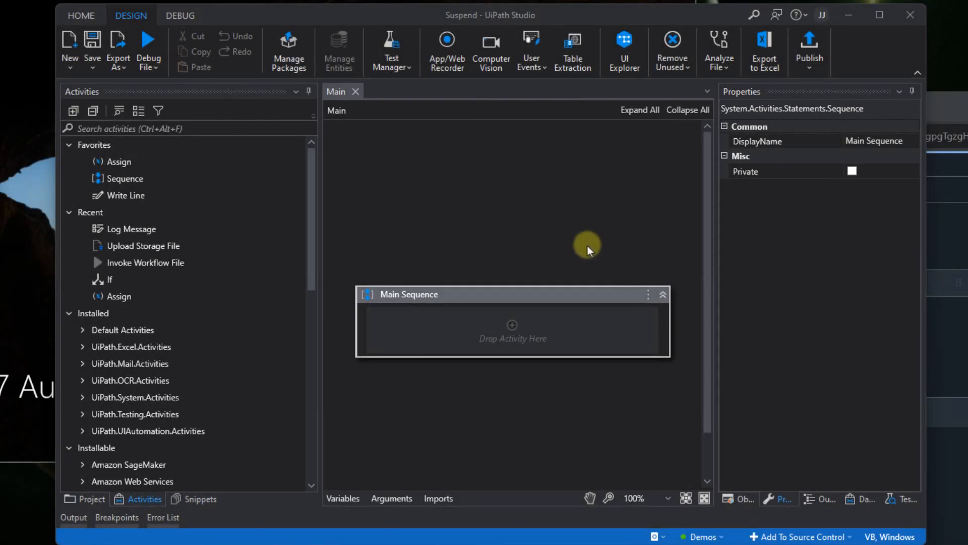
pyautogui.moveTo(595, 240)
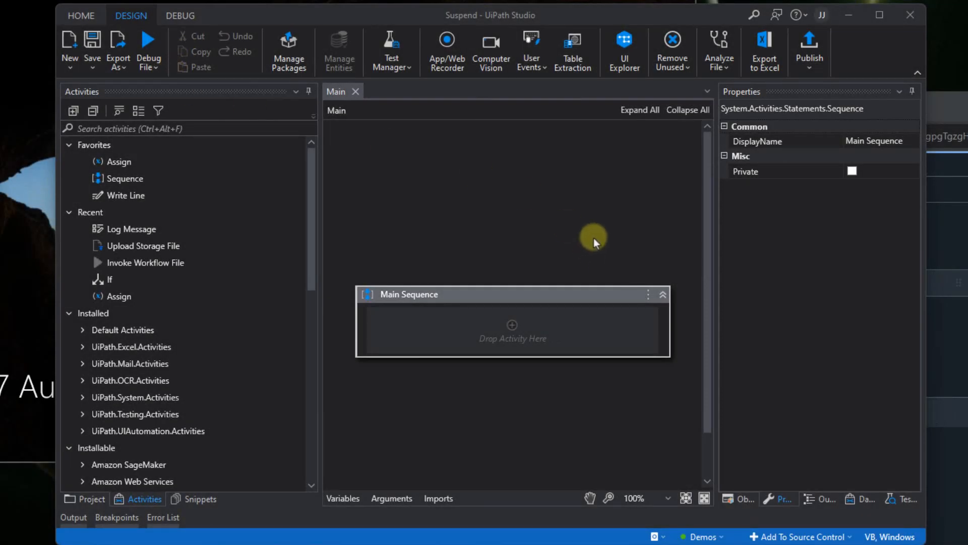
pyautogui.moveTo(288, 51)
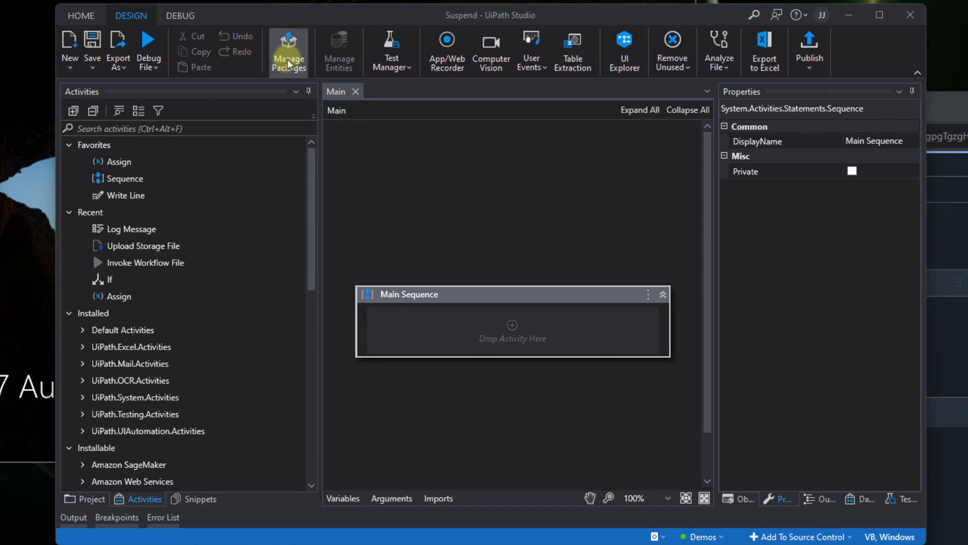
# Step: Find UiPath.Persistence.Activities in the Official feed by searching 'persis'
pyautogui.click(288, 50)
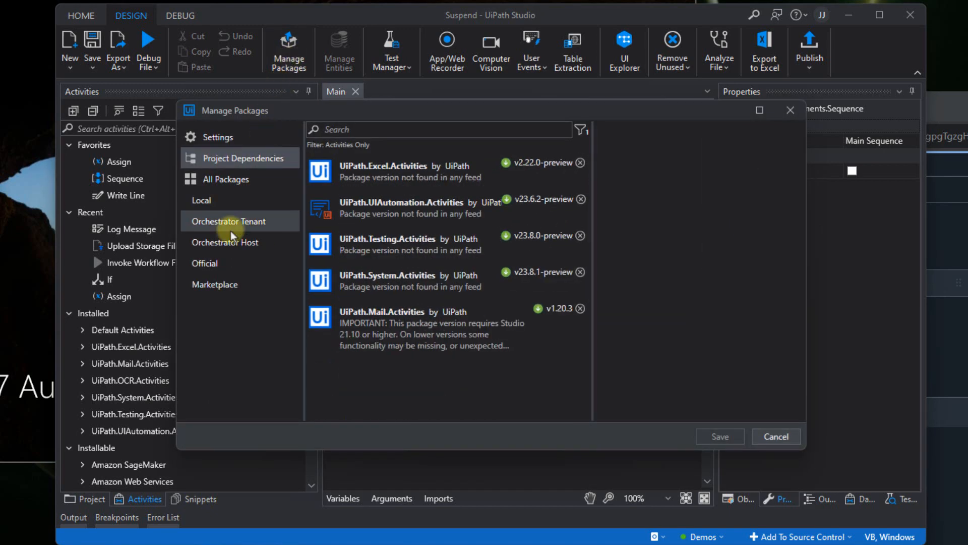
pyautogui.click(205, 262)
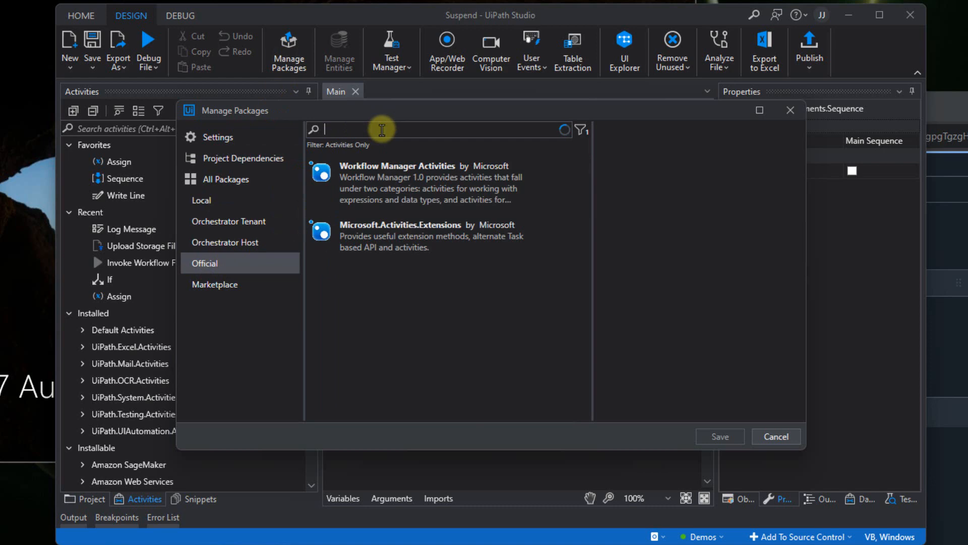
pyautogui.write('persis')
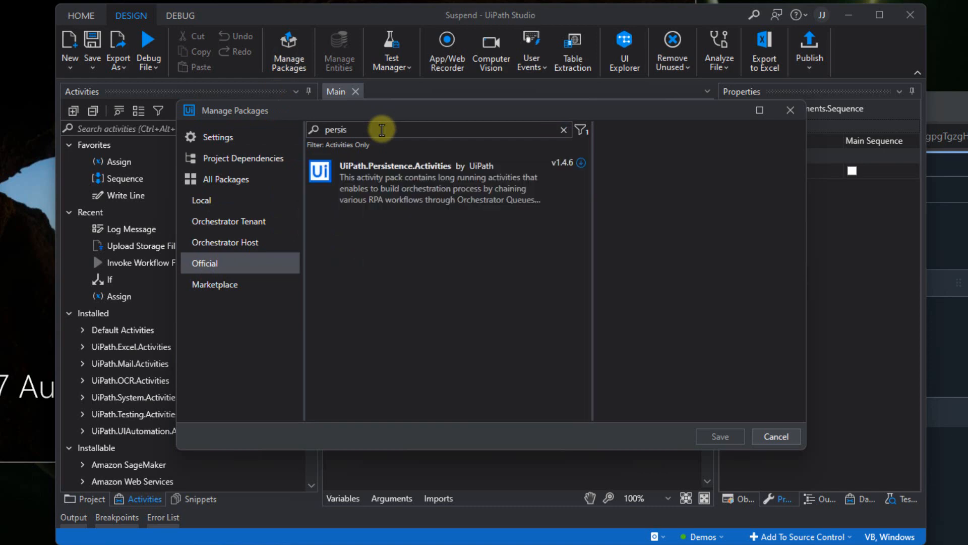
pyautogui.click(439, 183)
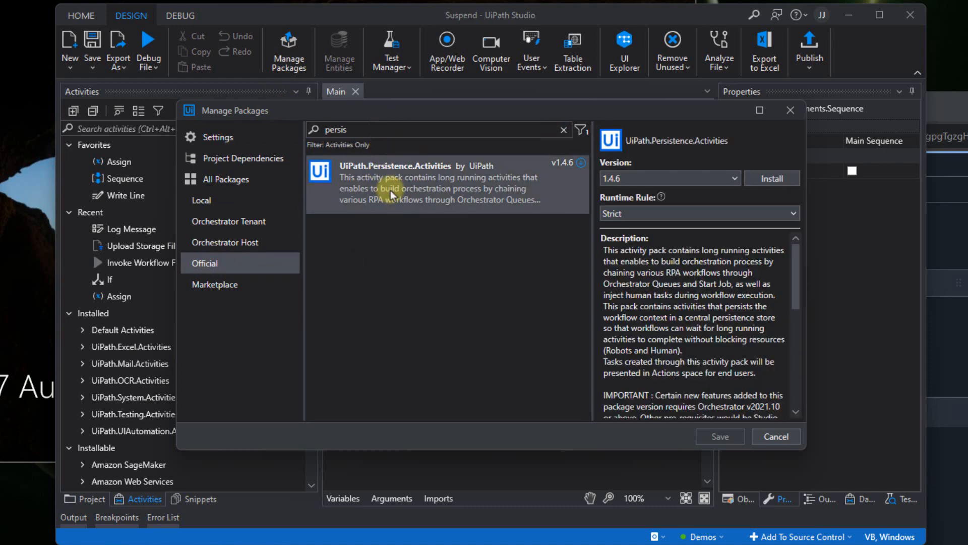
# Step: Install UiPath.Persistence.Activities 1.4.6 and save it to the Suspend project
pyautogui.click(772, 178)
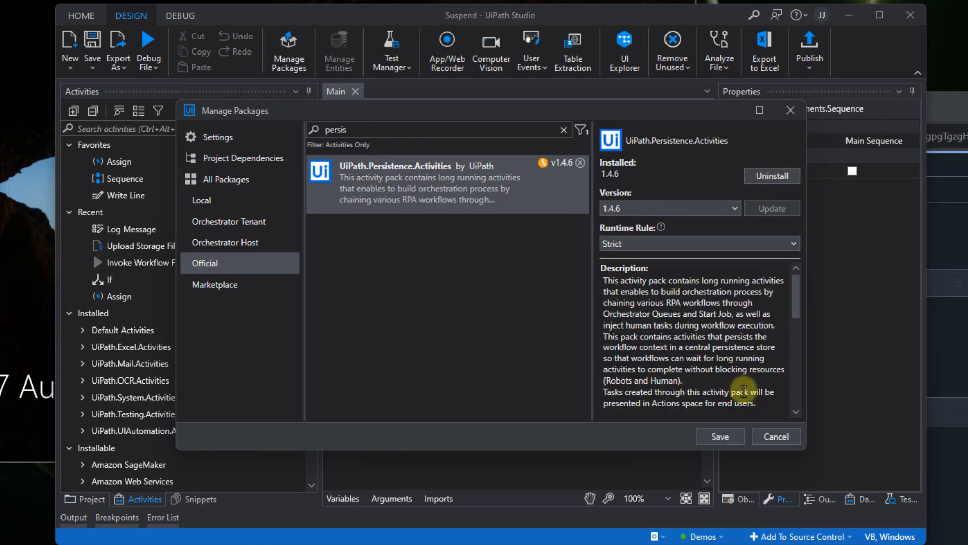
pyautogui.click(719, 436)
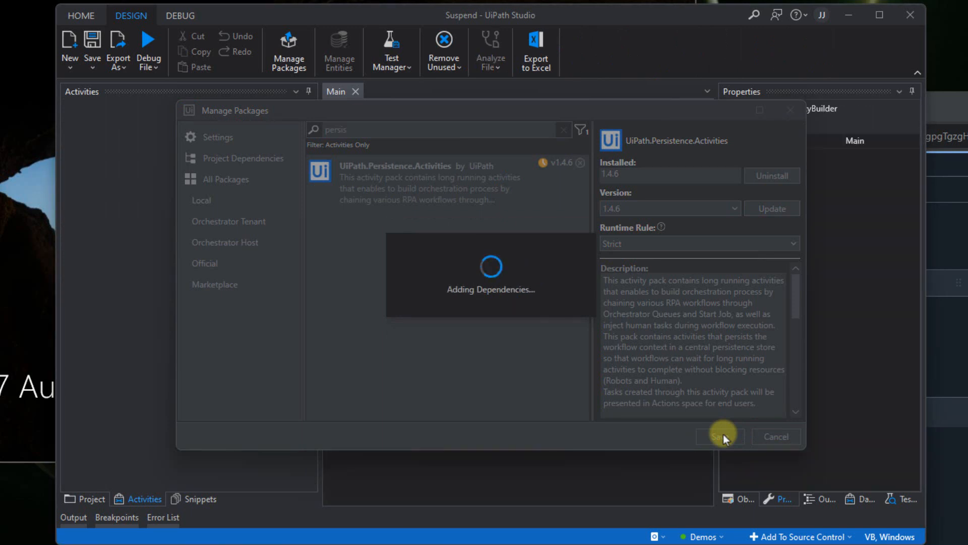
pyautogui.click(719, 436)
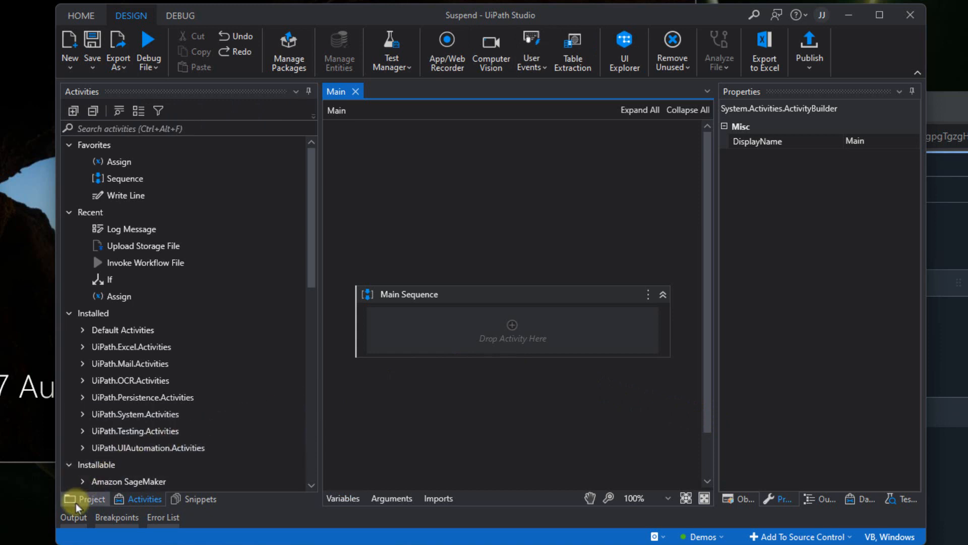
# Step: Enable Supports Persistence in the Suspend project's settings and confirm
pyautogui.click(83, 498)
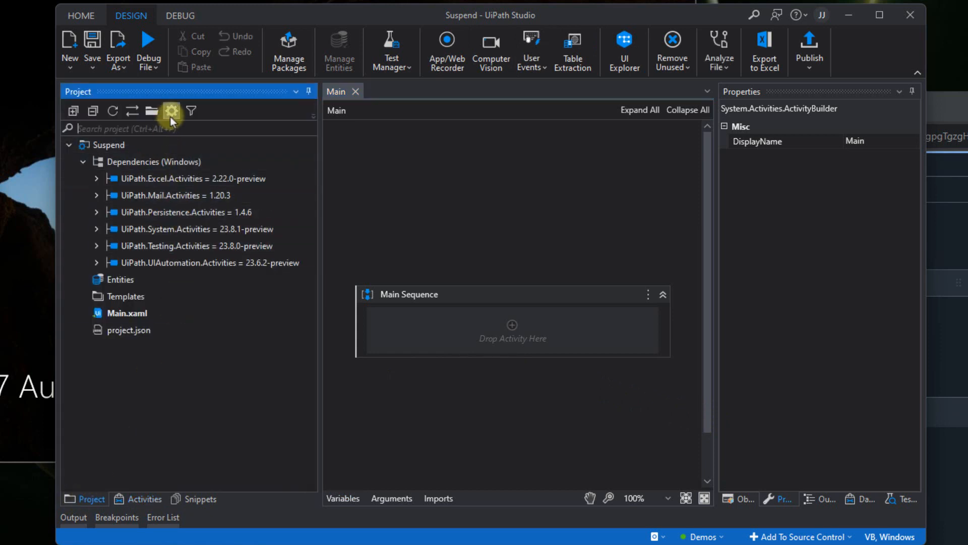
pyautogui.click(171, 111)
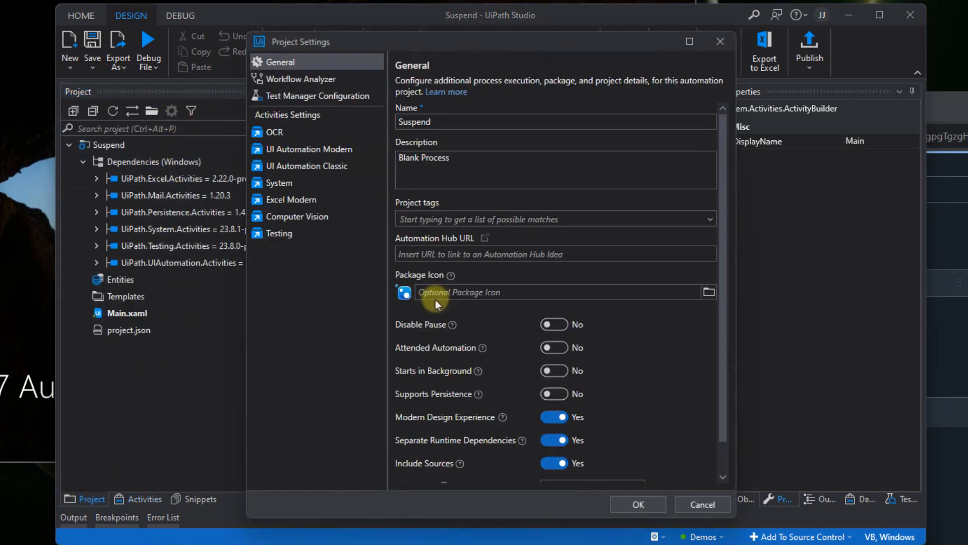
pyautogui.moveTo(462, 406)
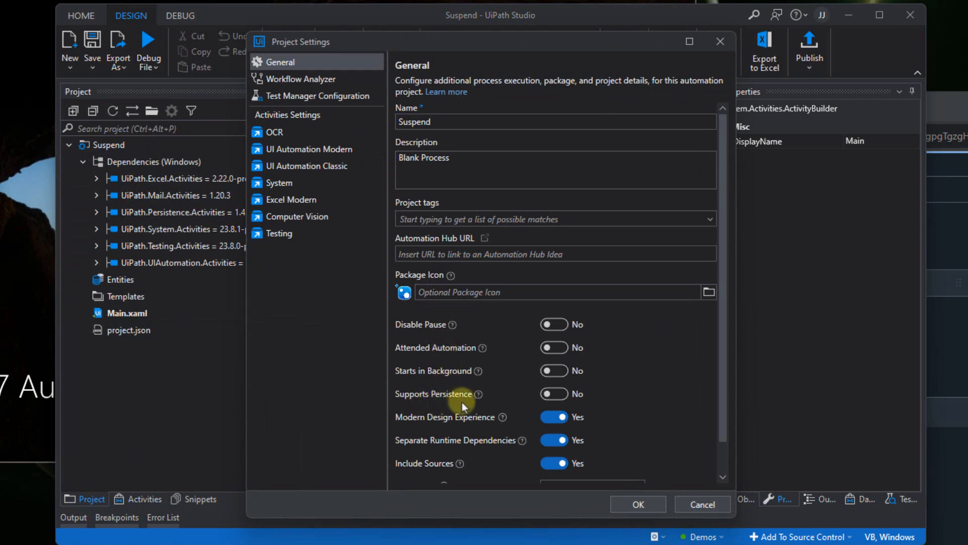
pyautogui.click(554, 393)
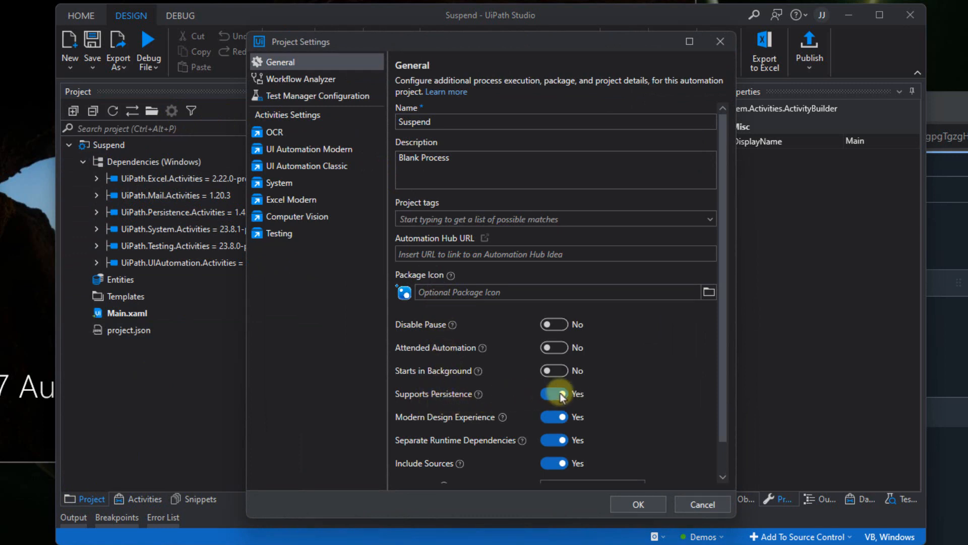
pyautogui.click(637, 504)
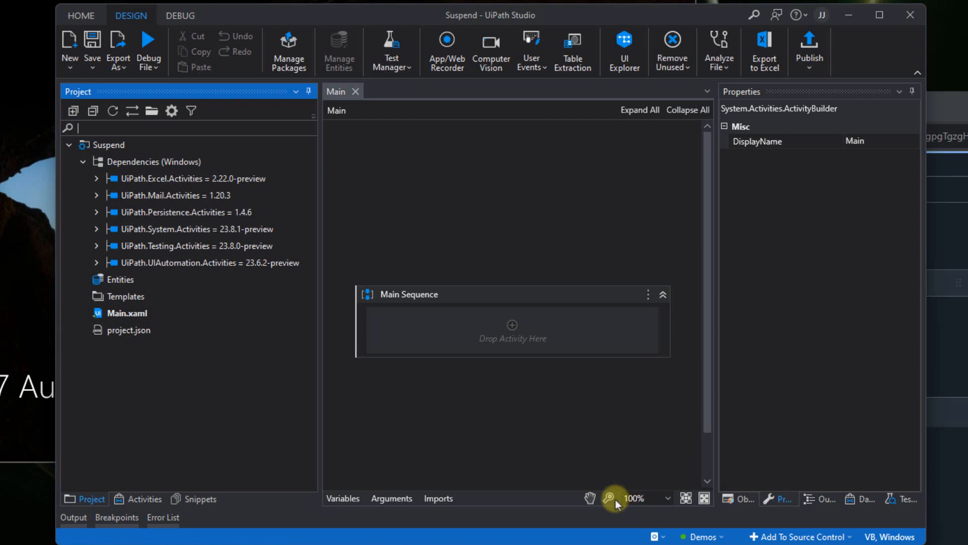
# Step: Expand UiPath.Persistence.Activities > Long Running to reveal Resume After Delay, Jobs, Queues and Tasks
pyautogui.click(144, 499)
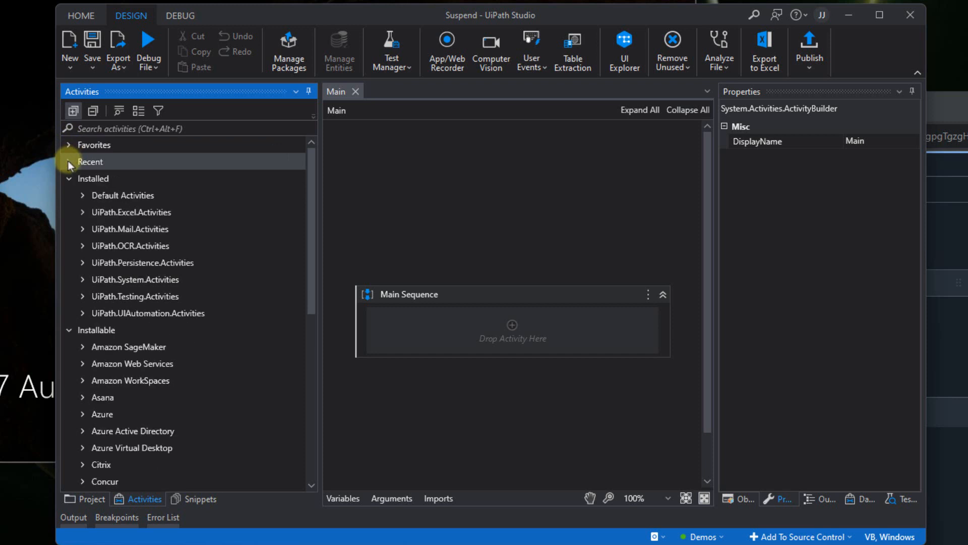
pyautogui.click(138, 111)
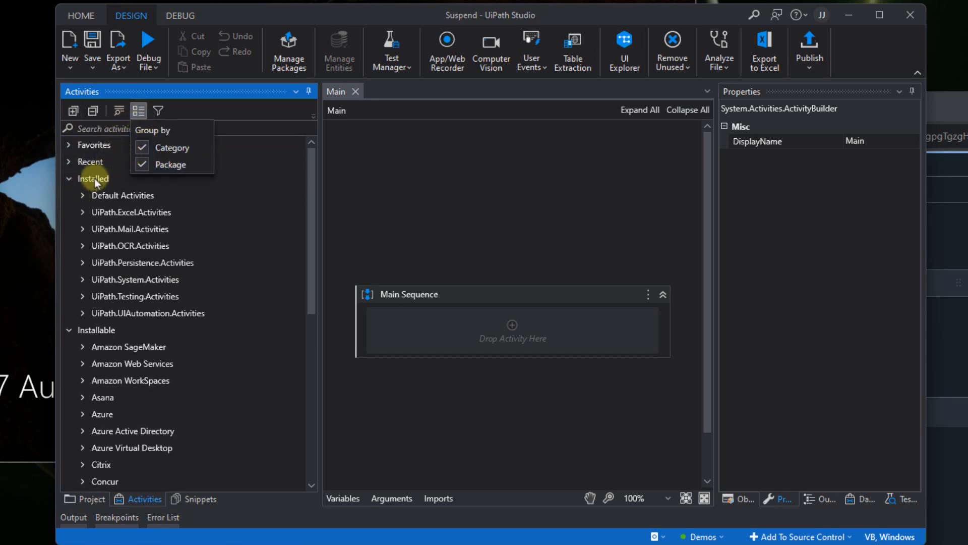
pyautogui.click(142, 263)
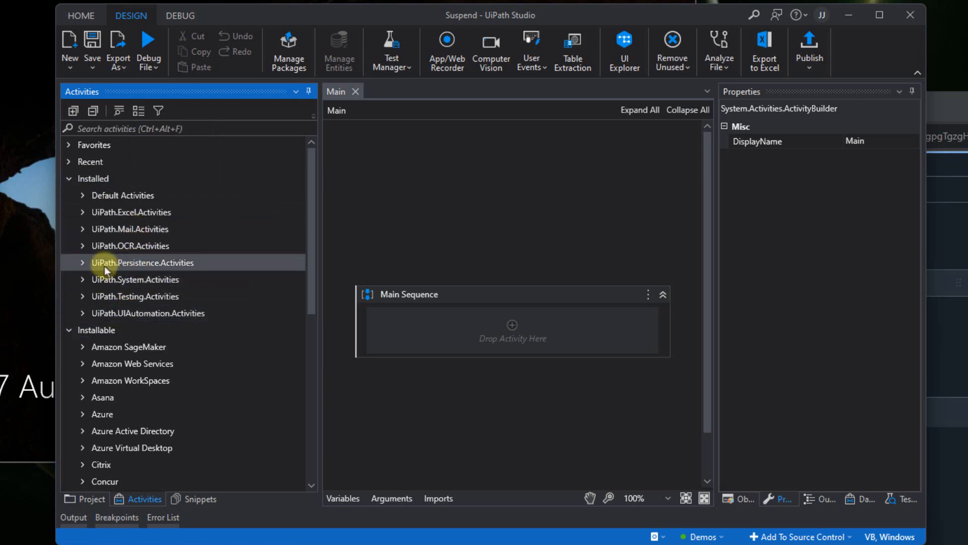
pyautogui.click(81, 262)
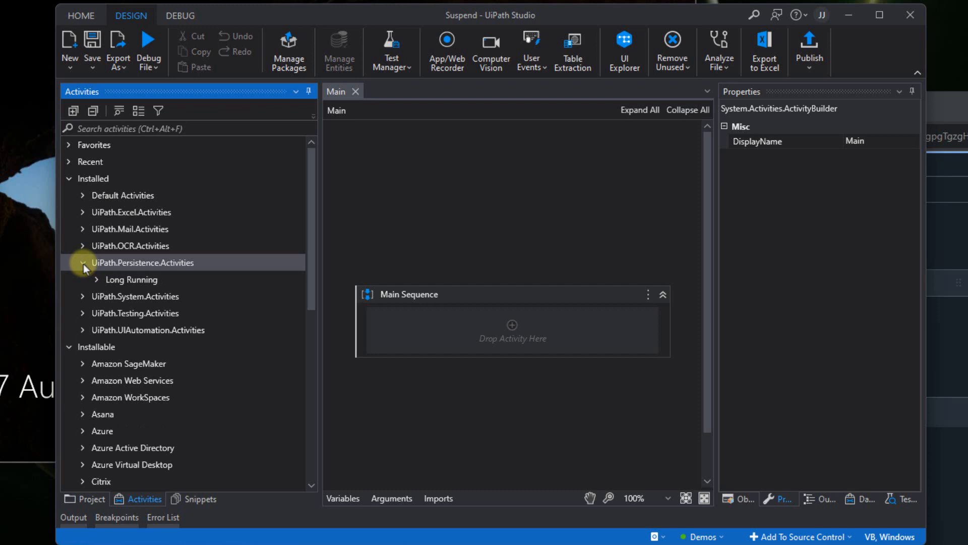
pyautogui.click(97, 279)
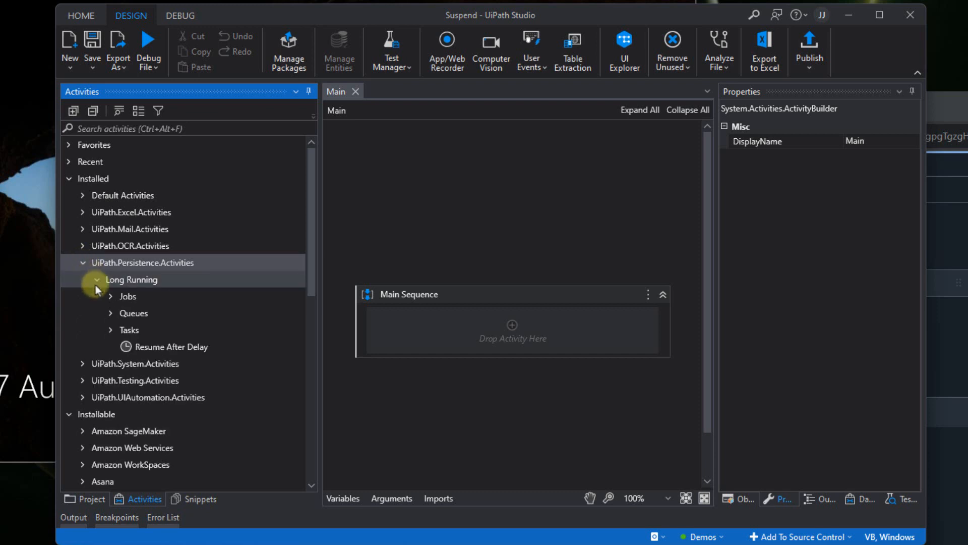